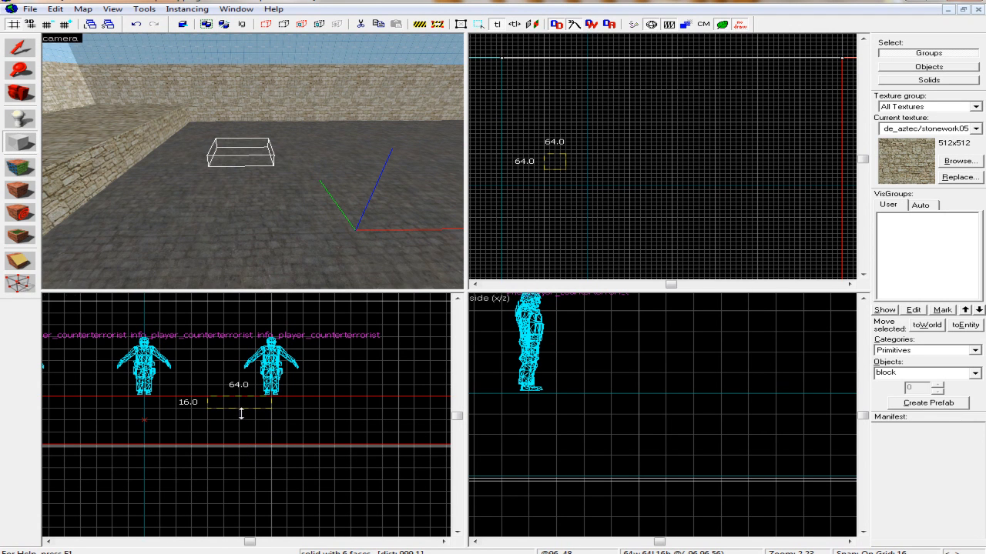
mouse_move(243, 422)
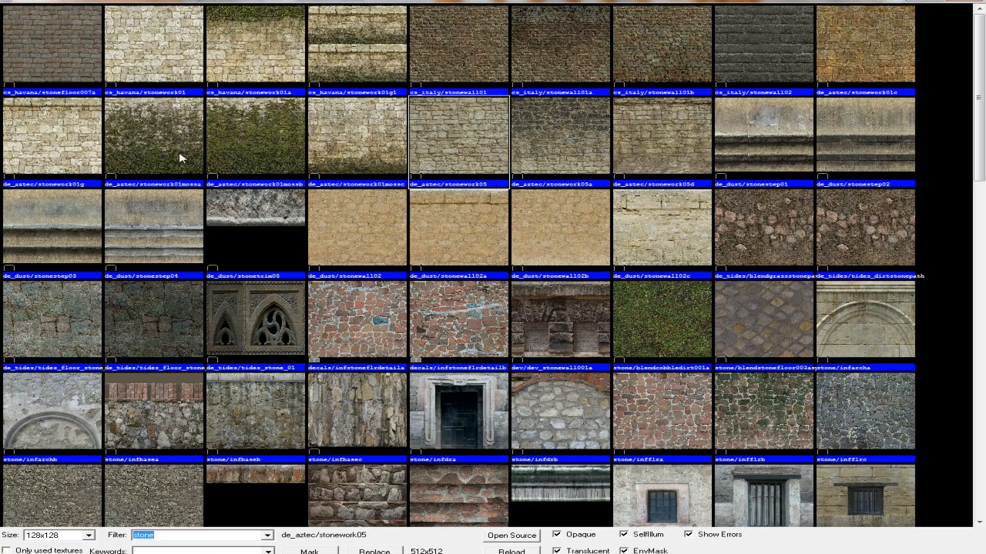
mouse_move(170, 130)
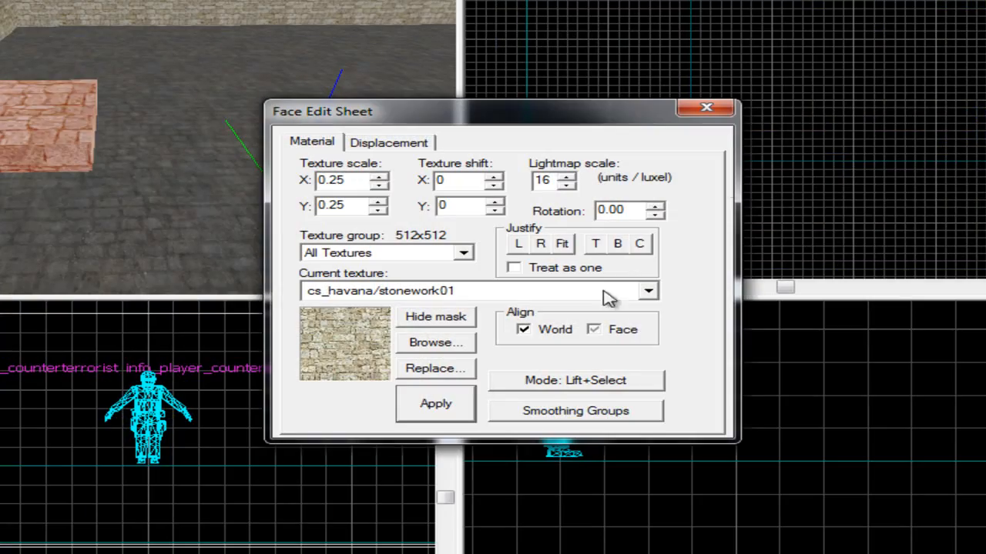
Apply cs_havana/stonework01 to the 64×64×16 platform block.
left_click(705, 107)
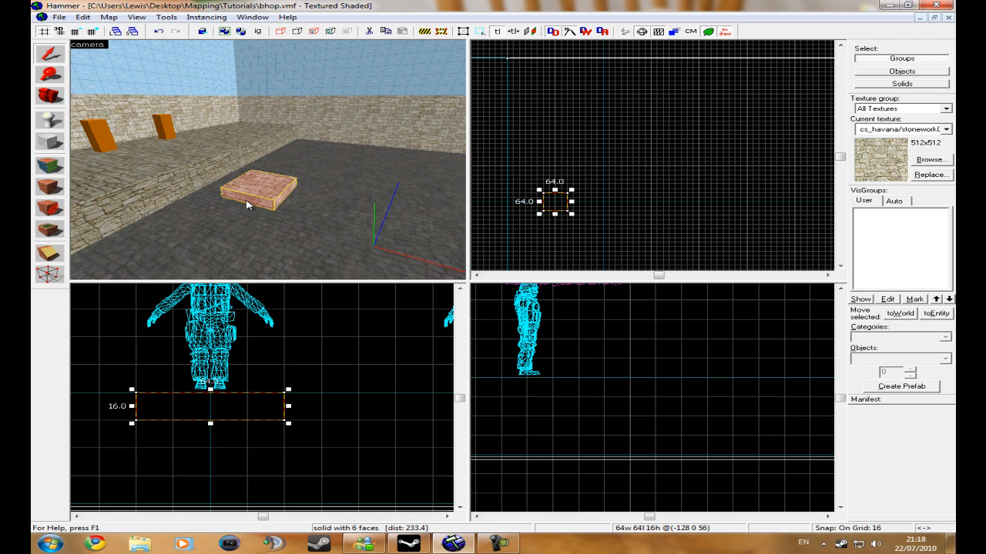
mouse_move(269, 189)
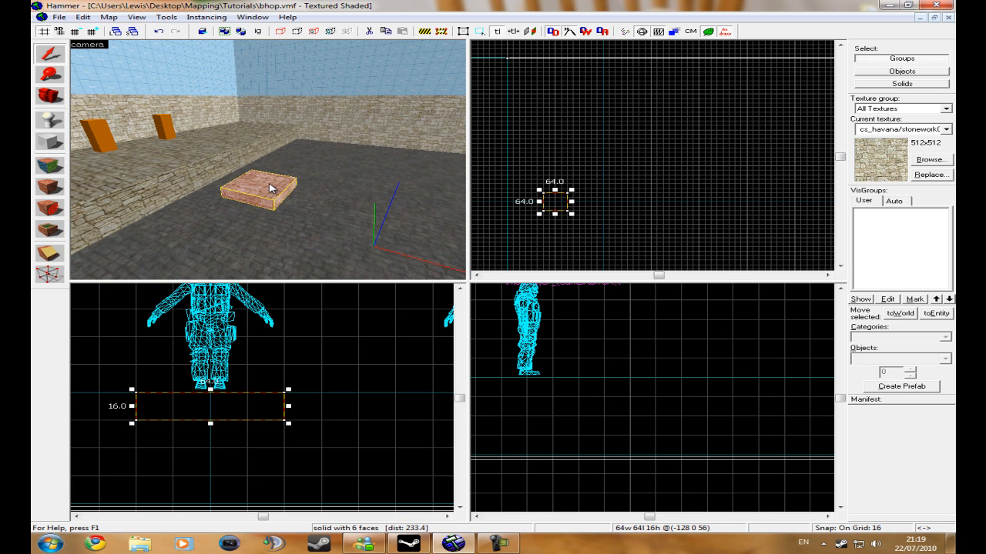
mouse_move(387, 208)
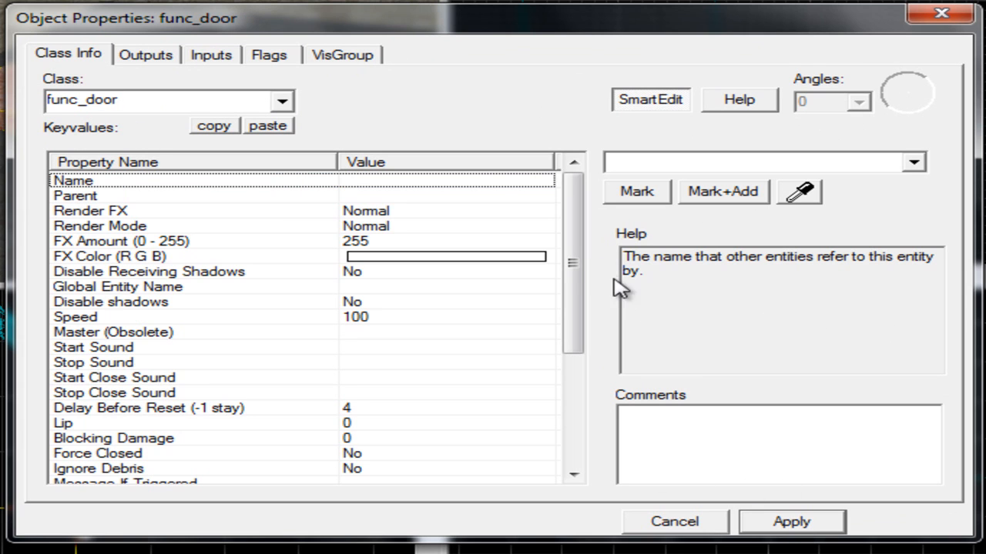
Set the func_door's Speed property to 25.
scroll("down", 3)
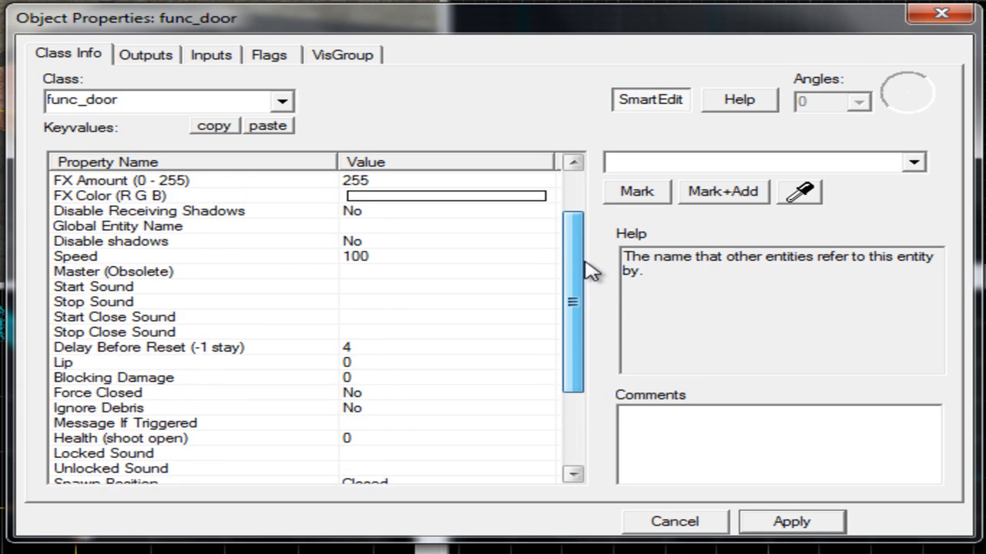
scroll("up", 3)
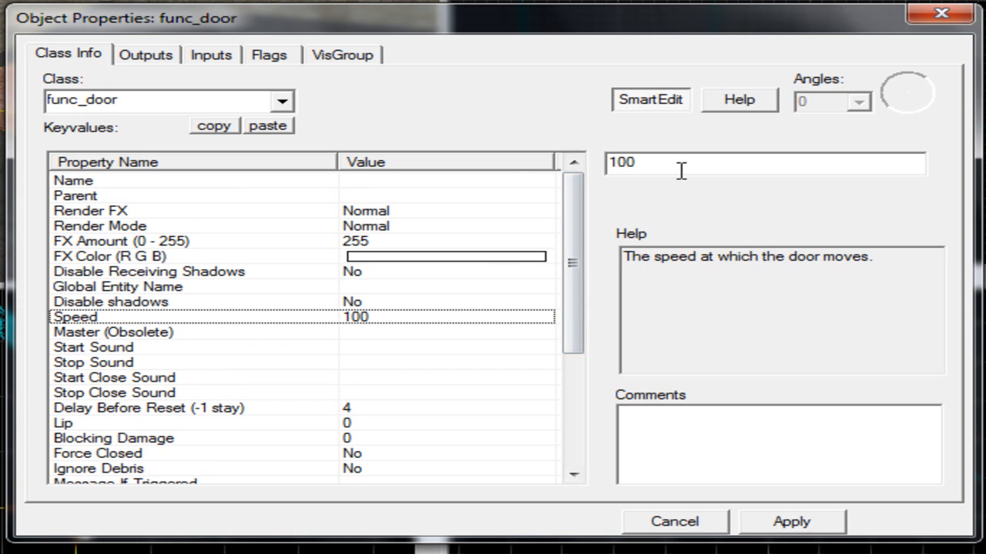
type("2")
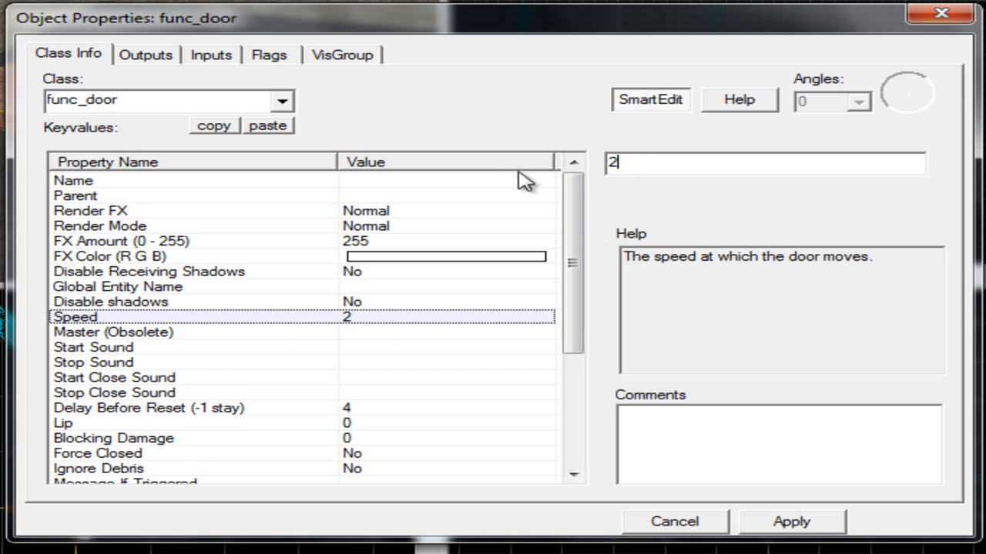
type("5")
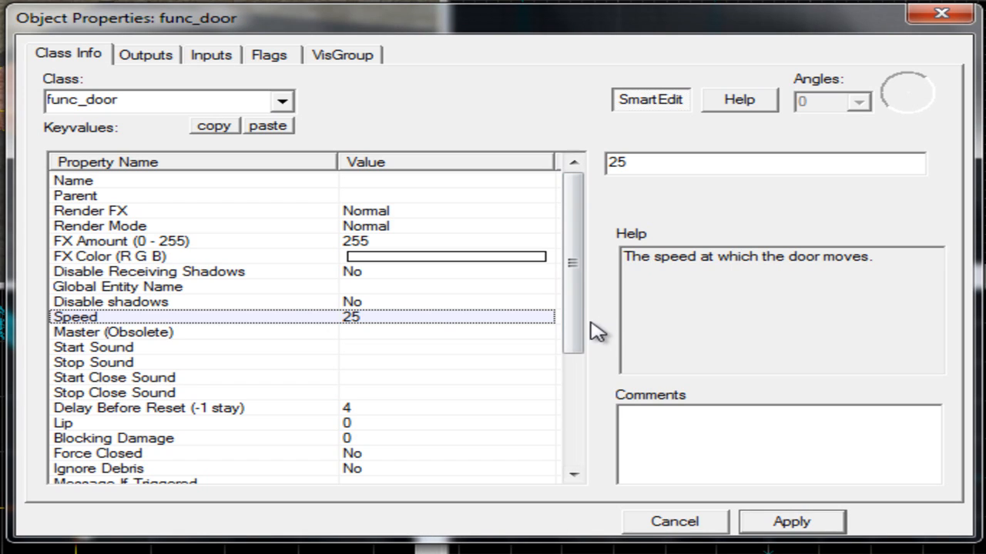
left_click(93, 362)
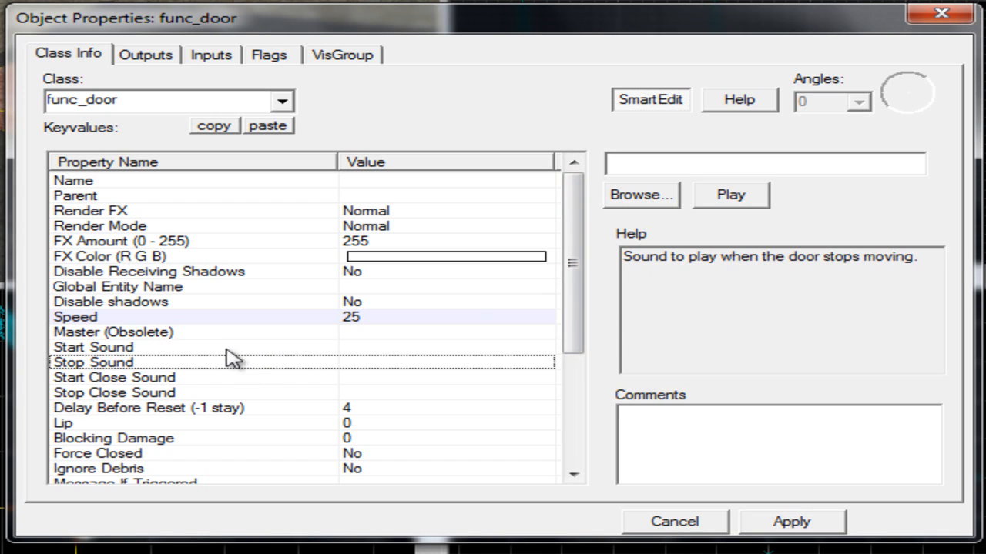
Set the door's Delay Before Reset to 0.25.
left_click(92, 347)
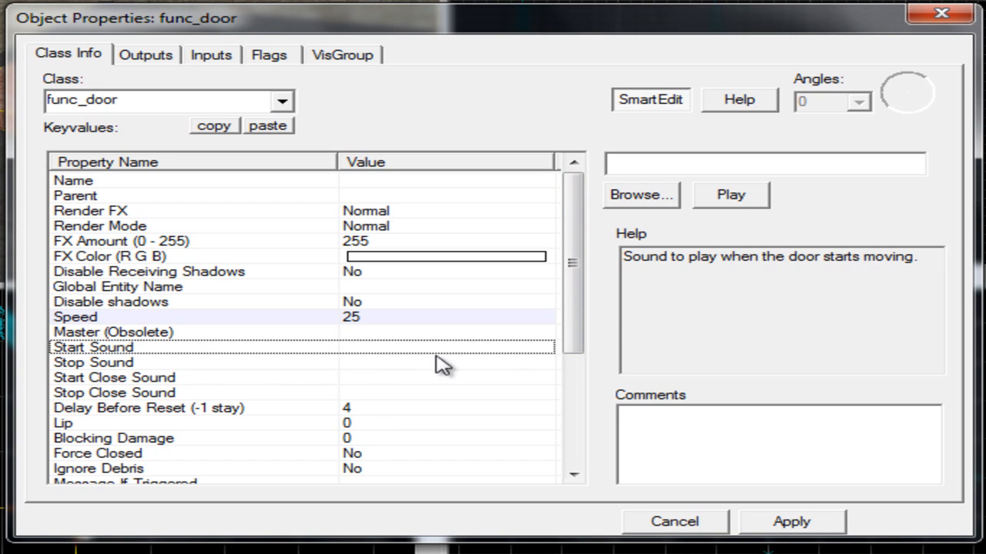
scroll("down", 3)
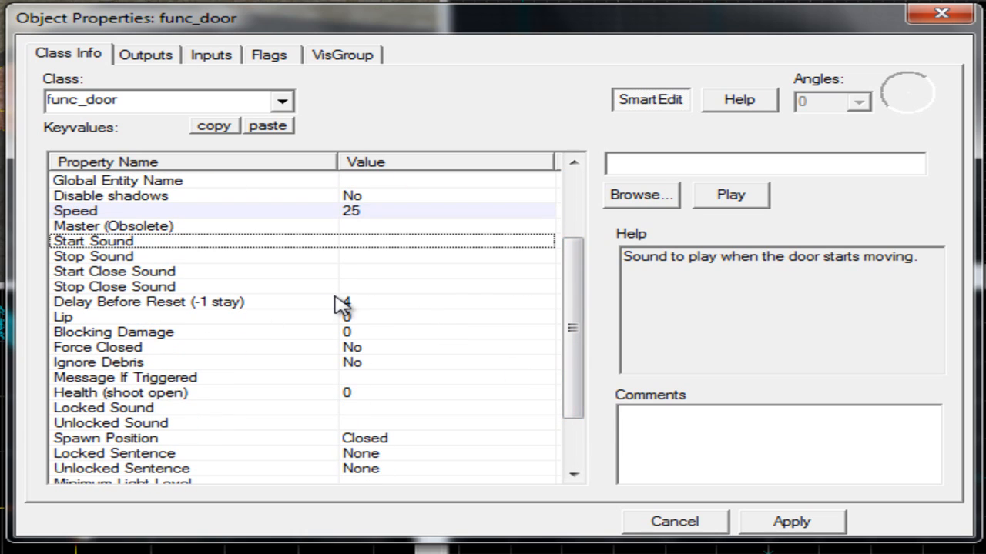
left_click(149, 301)
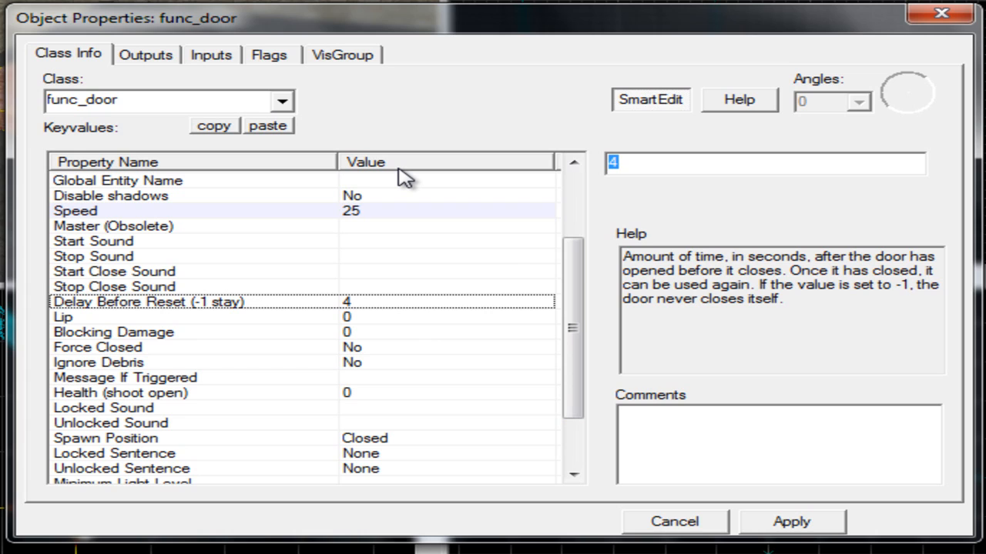
type("0")
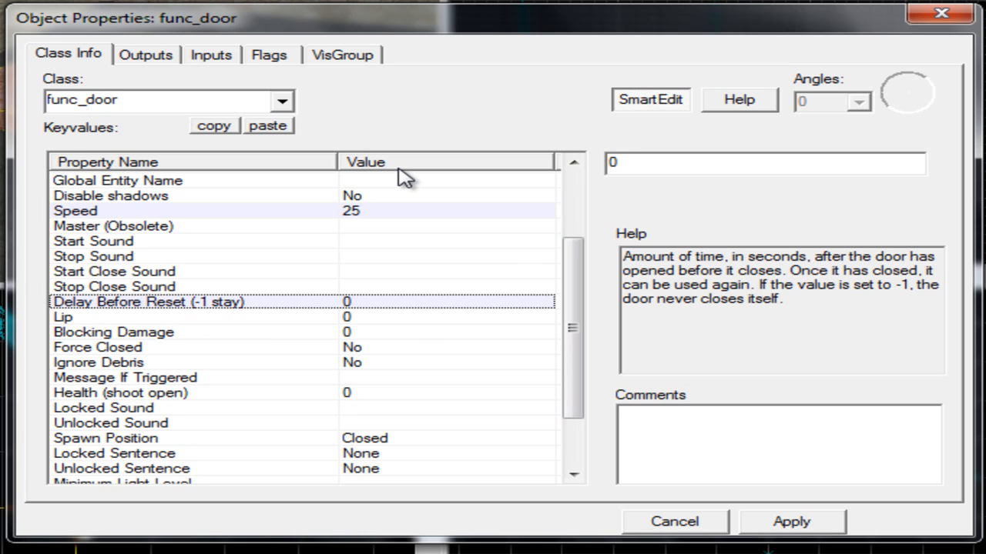
type(".25")
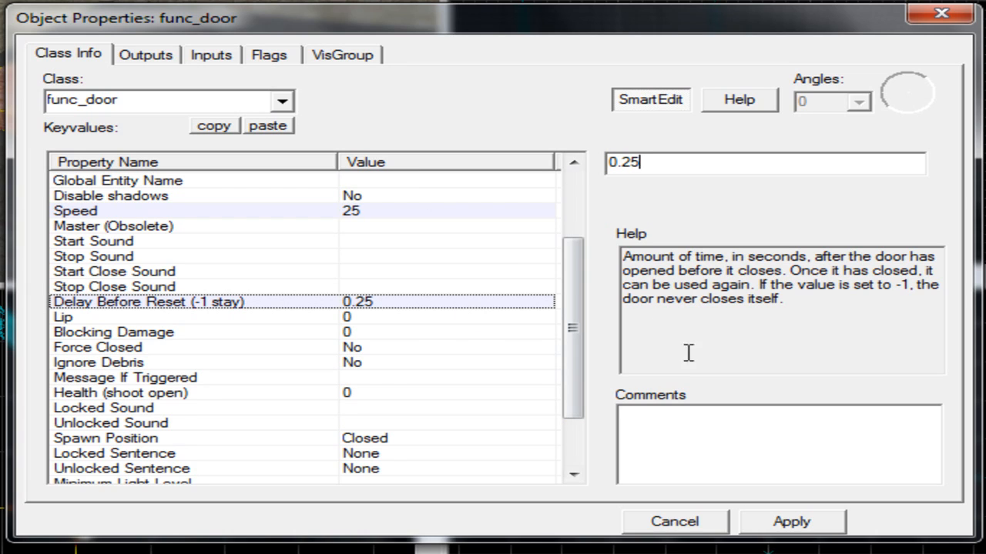
Set Move Direction to Down and apply the door properties.
scroll("down", 3)
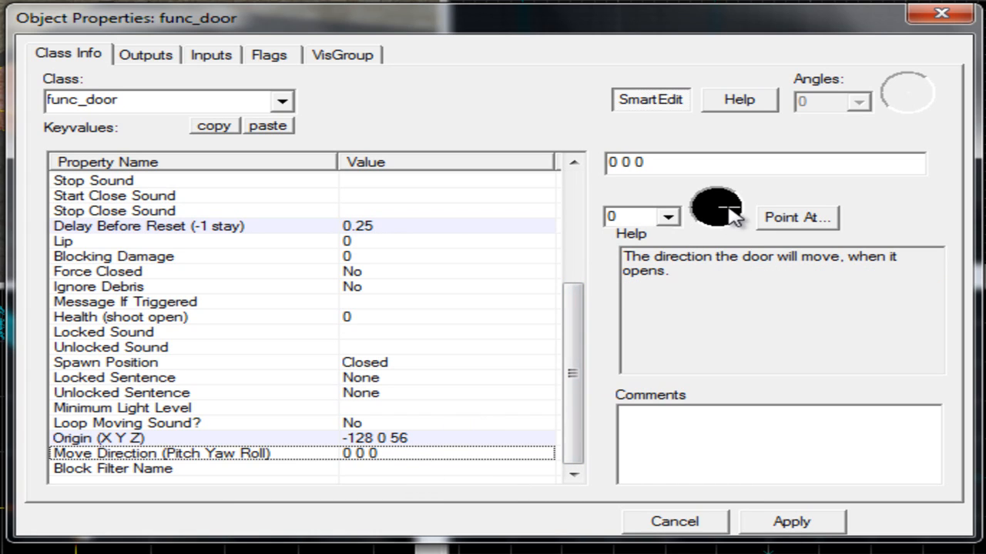
left_click(631, 217)
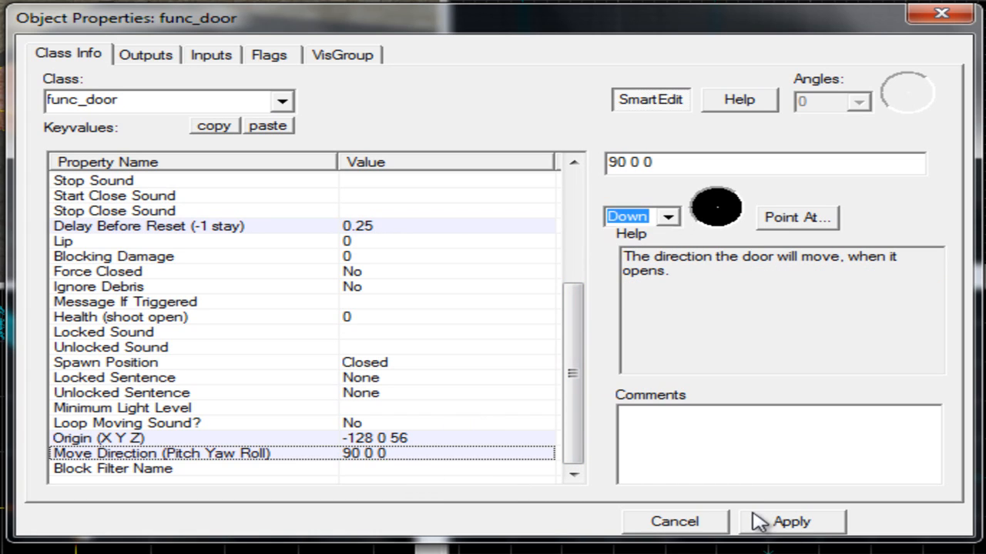
scroll("up", 3)
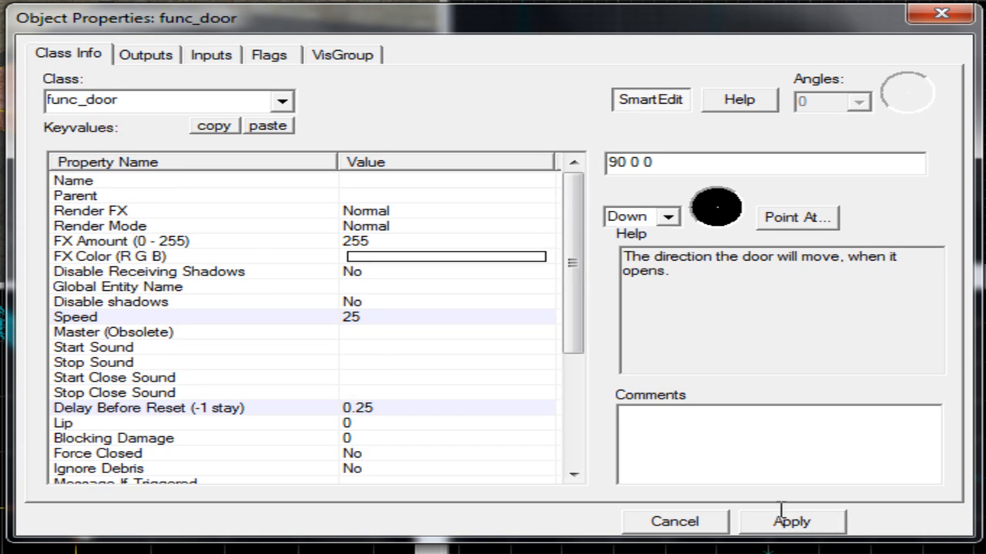
left_click(791, 521)
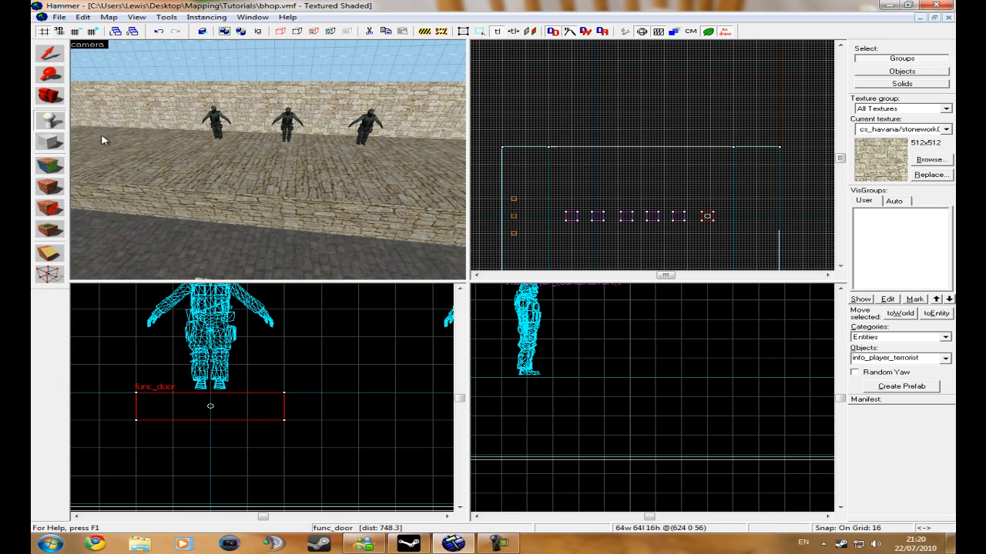
mouse_move(219, 179)
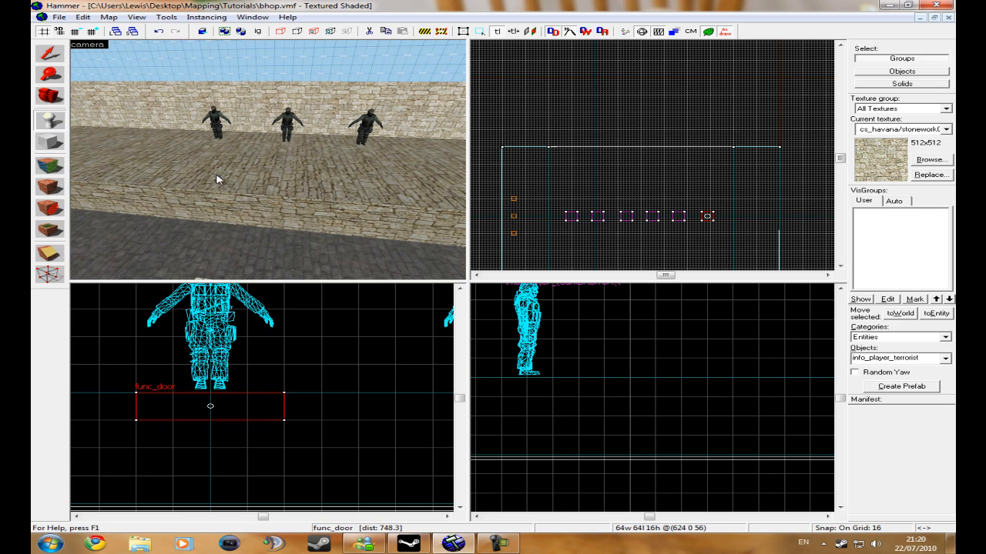
mouse_move(271, 179)
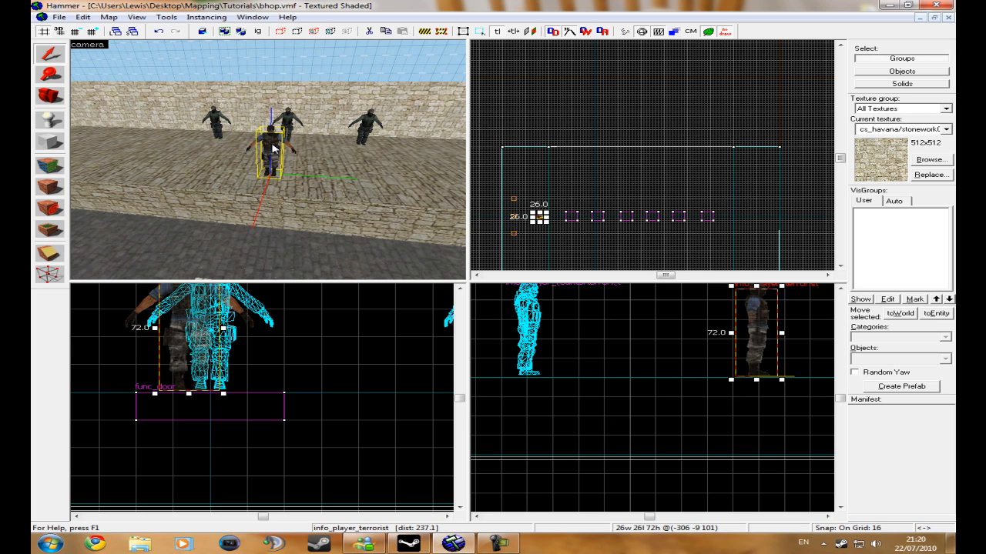
Change the spawn entity's class to info_teleport_destination and name it level1.
double_click(270, 154)
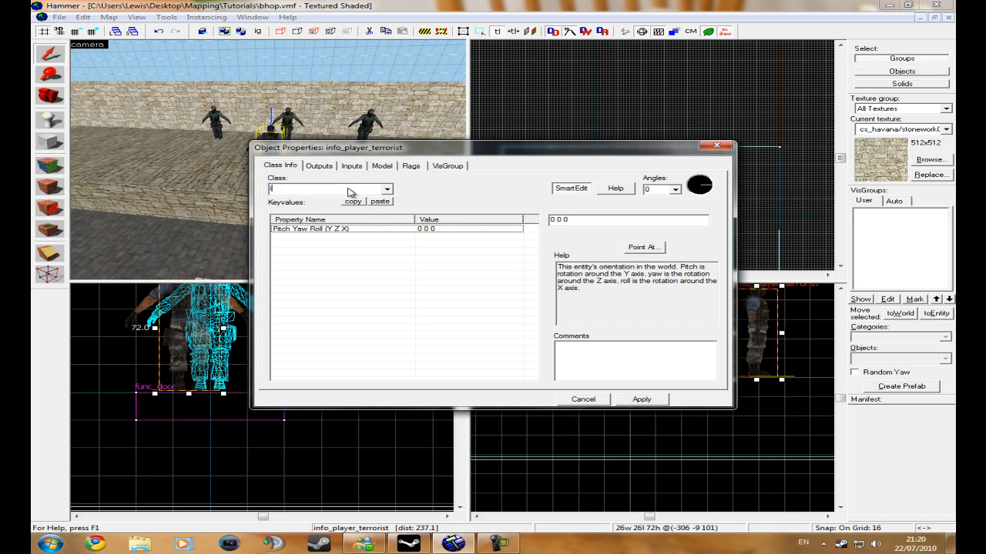
type("info_teleport")
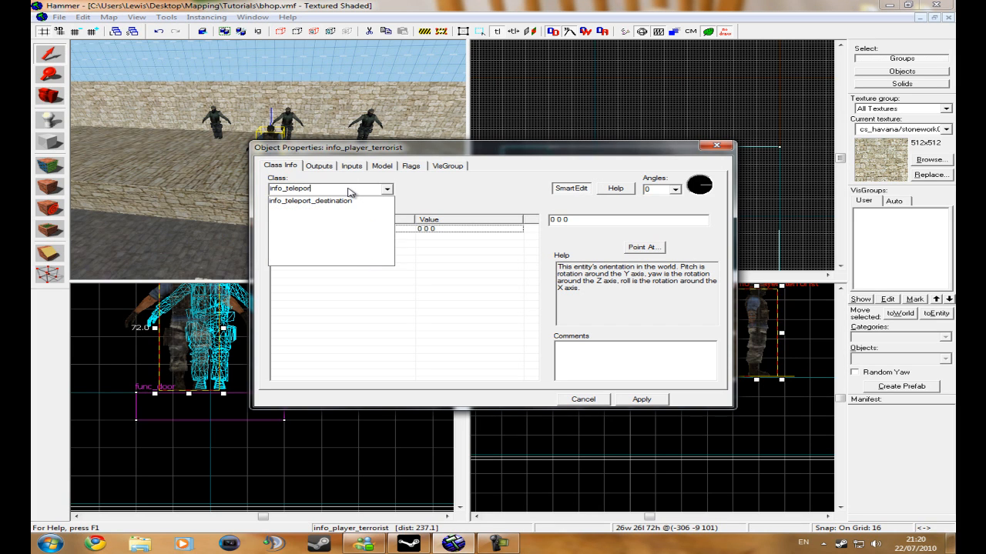
left_click(310, 201)
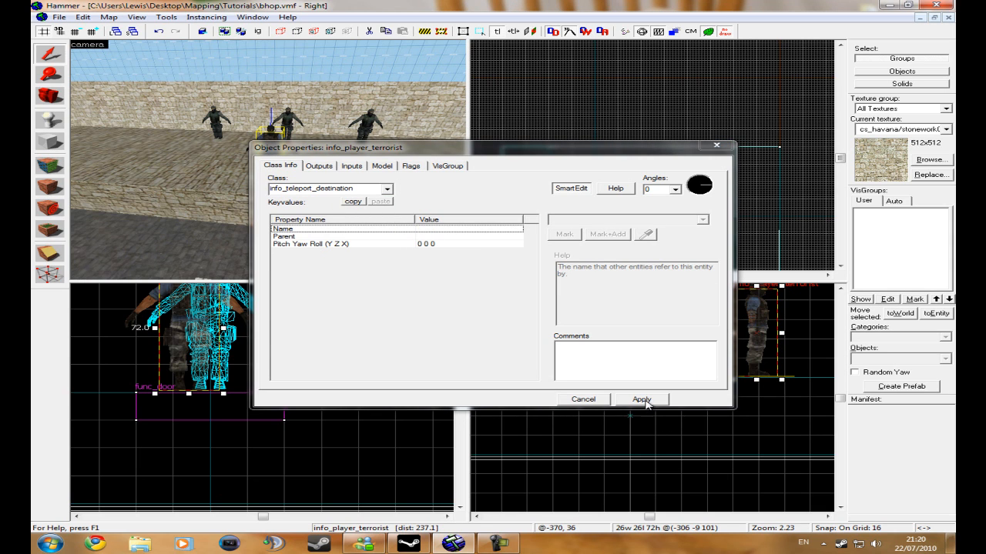
left_click(641, 399)
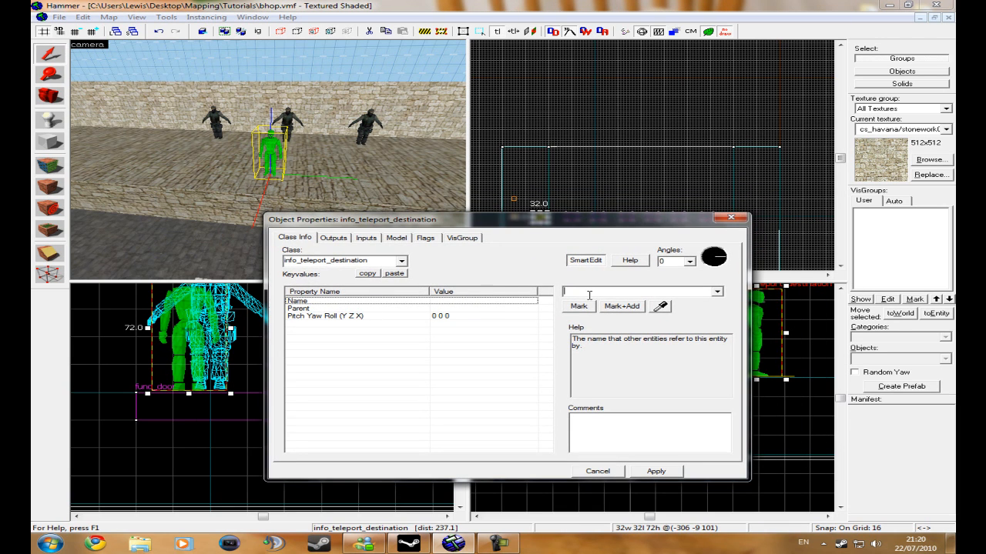
type("level1")
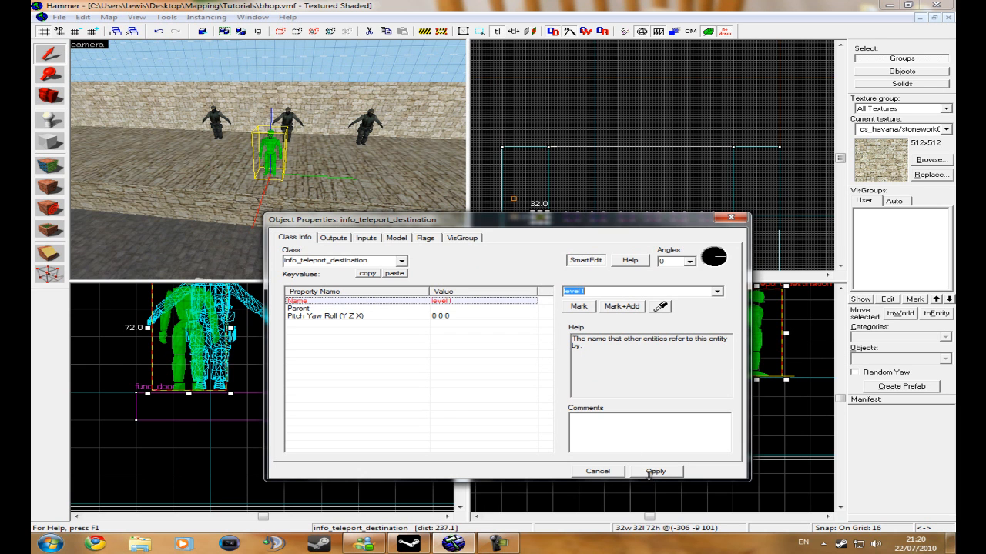
left_click(654, 472)
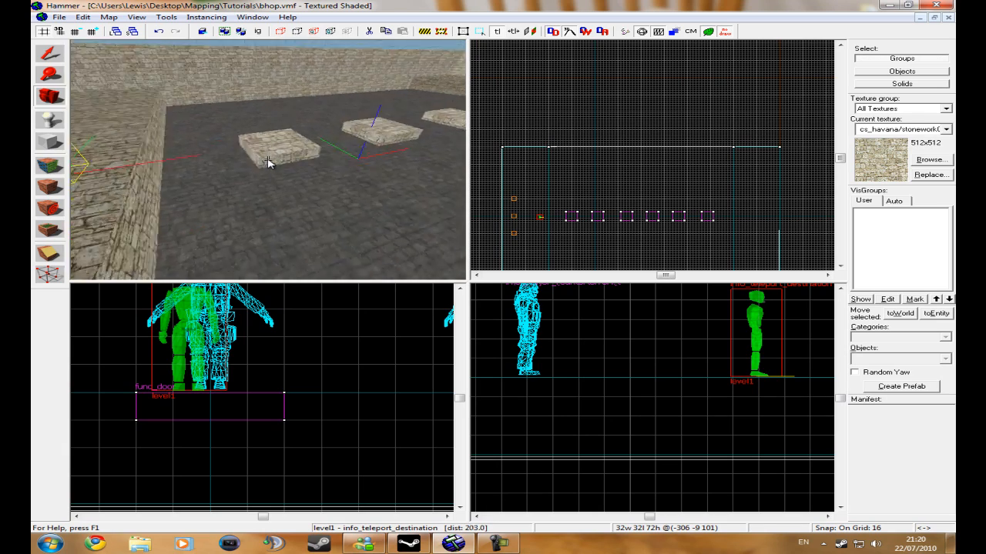
Choose the Block tool and pick tools/toolstrigger from textures filtered by 'tools'.
left_click(49, 141)
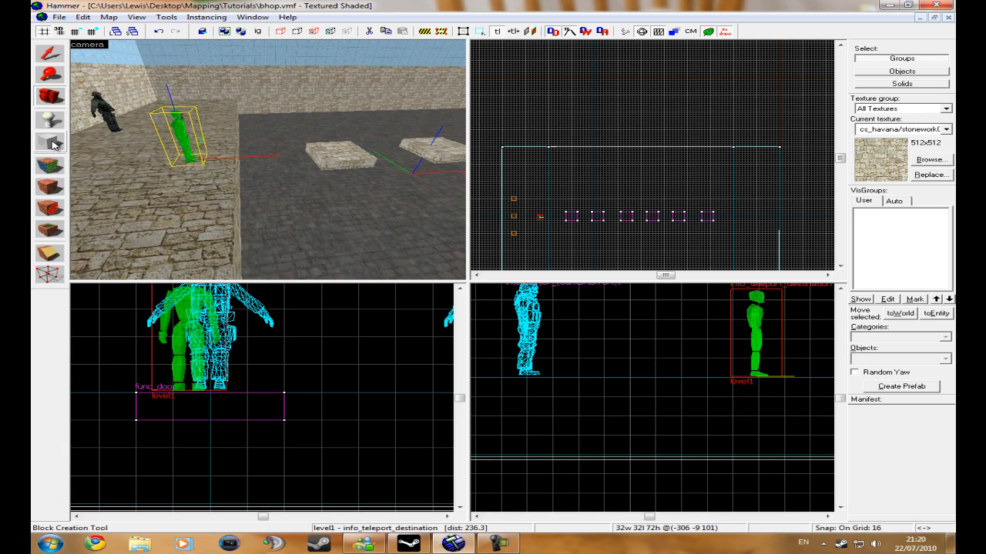
left_click(49, 141)
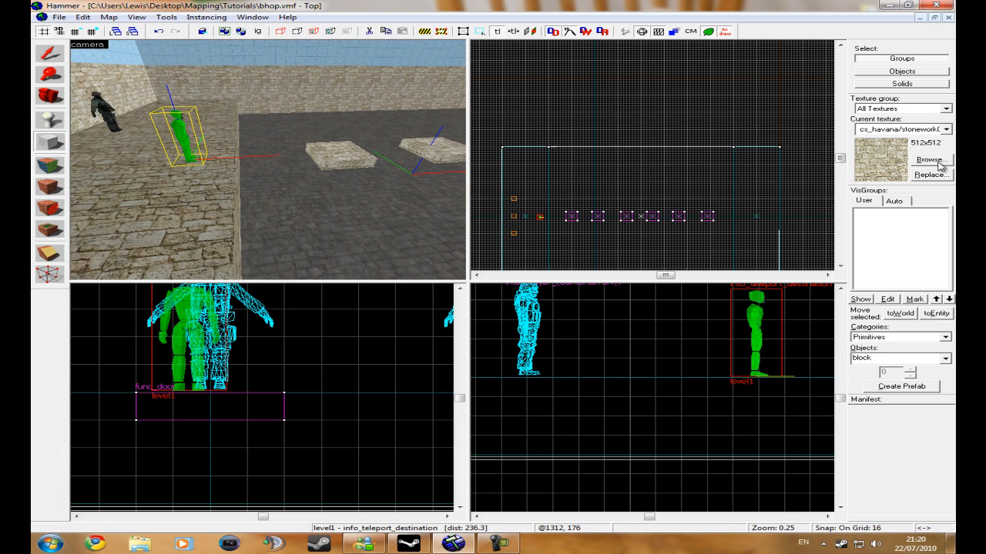
left_click(928, 160)
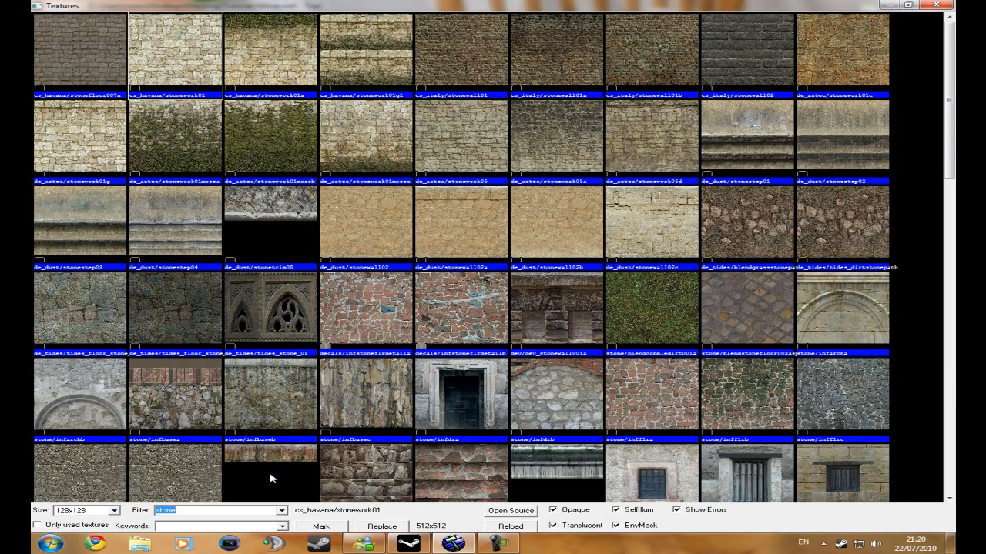
type("tools")
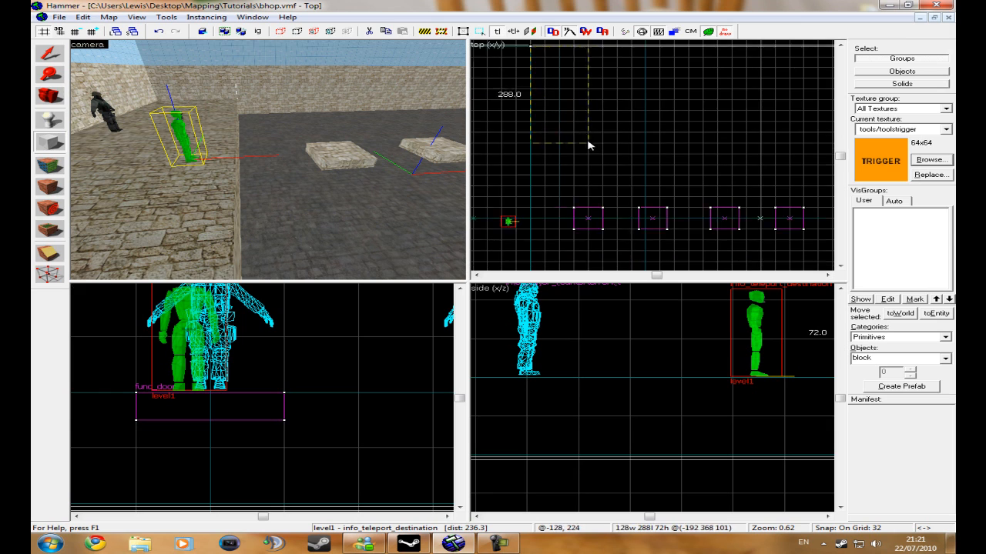
scroll("down", 3)
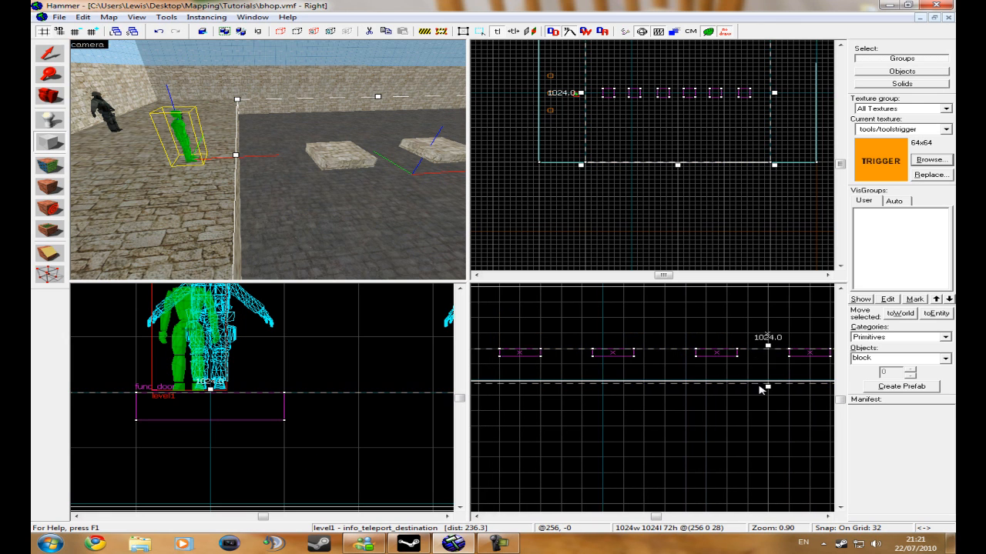
Zoom the views while sizing the floor block to 1024×1024, 64 tall.
scroll("up", 3)
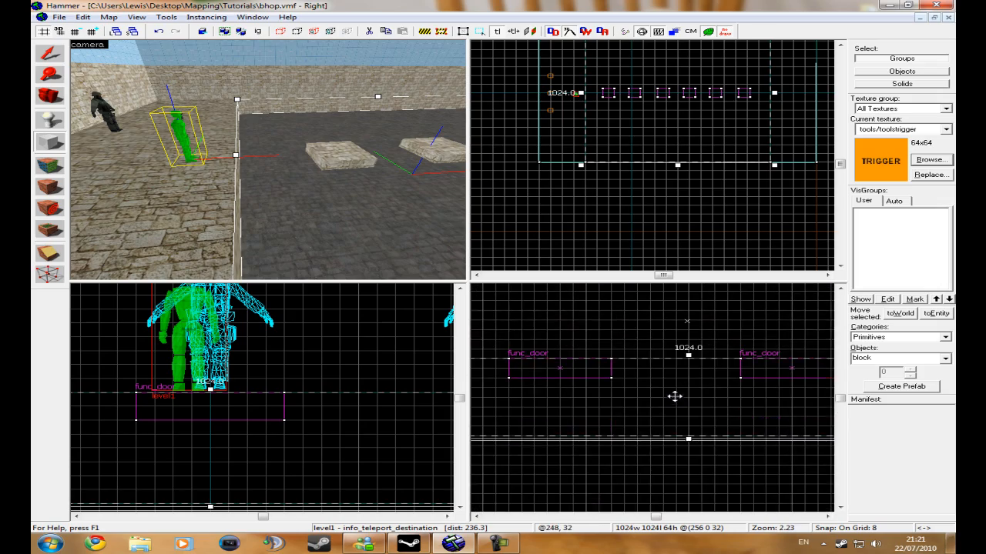
scroll("up", 3)
type("t")
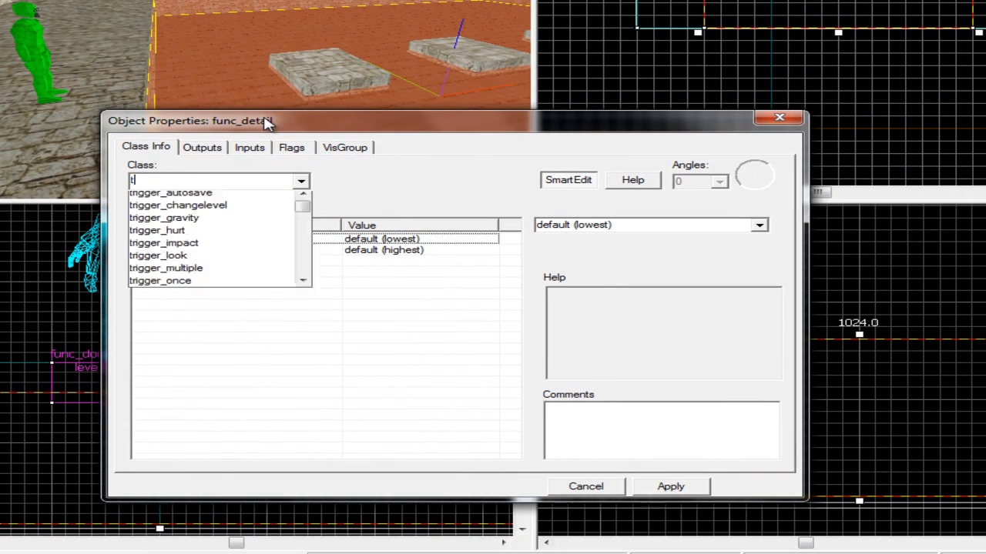
Set the floor block's class to trigger_teleport with Remote Destination level1.
type("el")
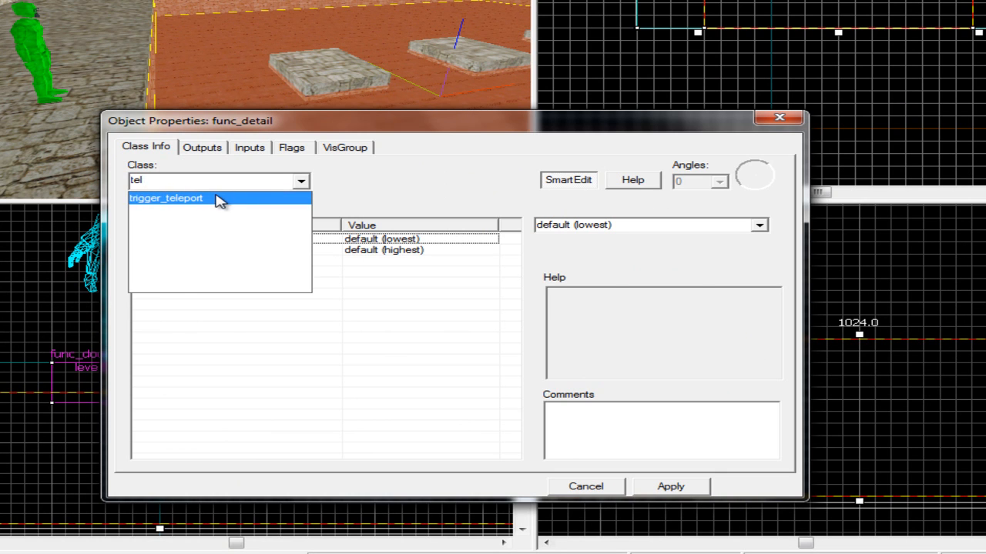
left_click(165, 198)
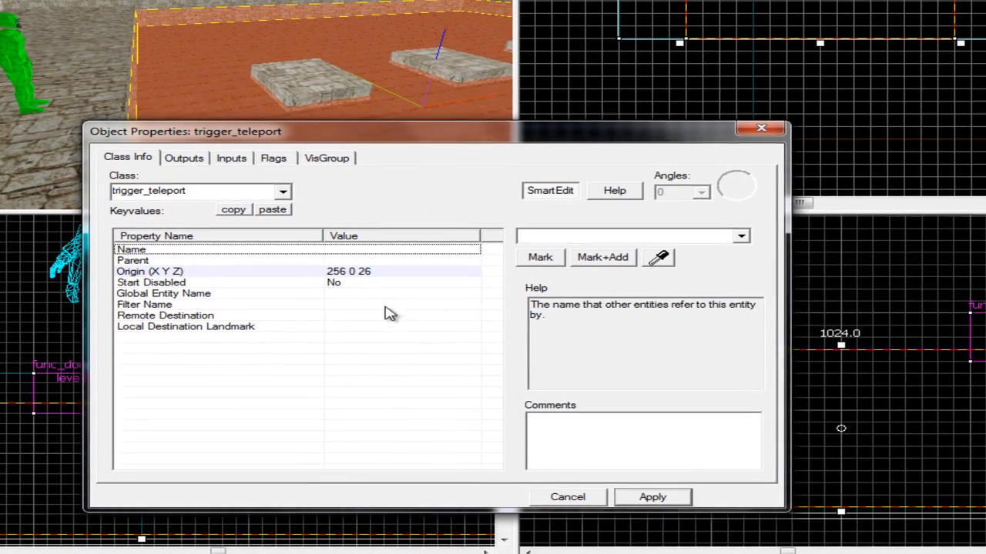
left_click(164, 316)
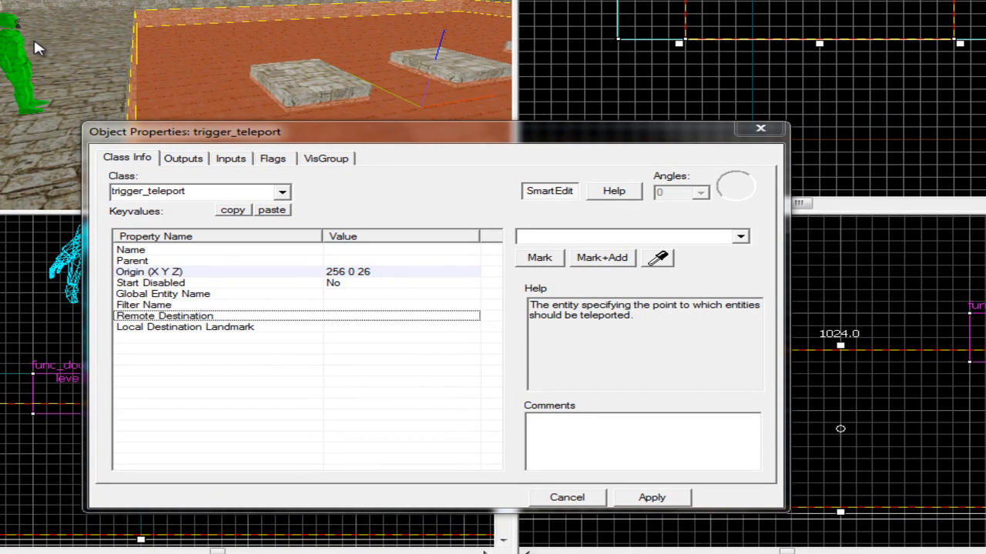
mouse_move(467, 389)
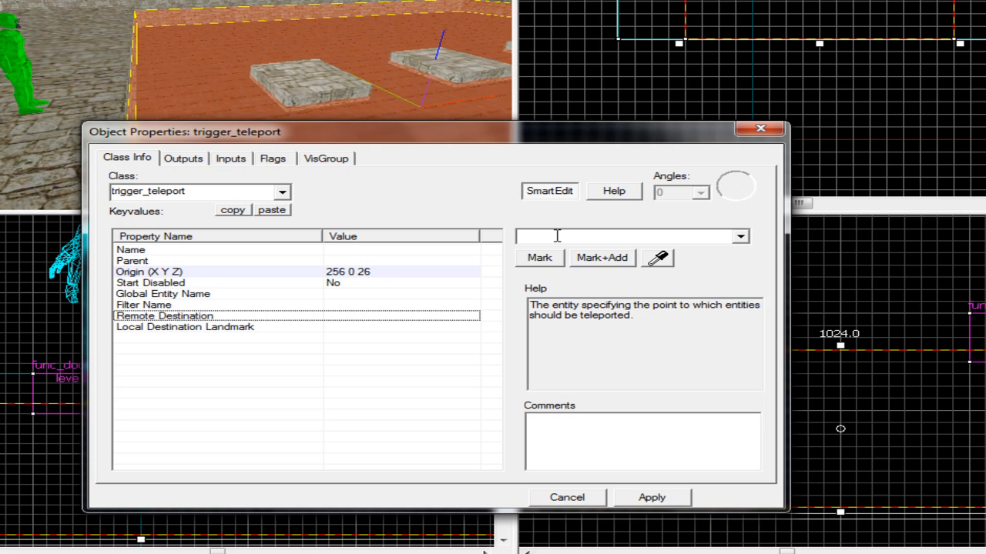
type("lev")
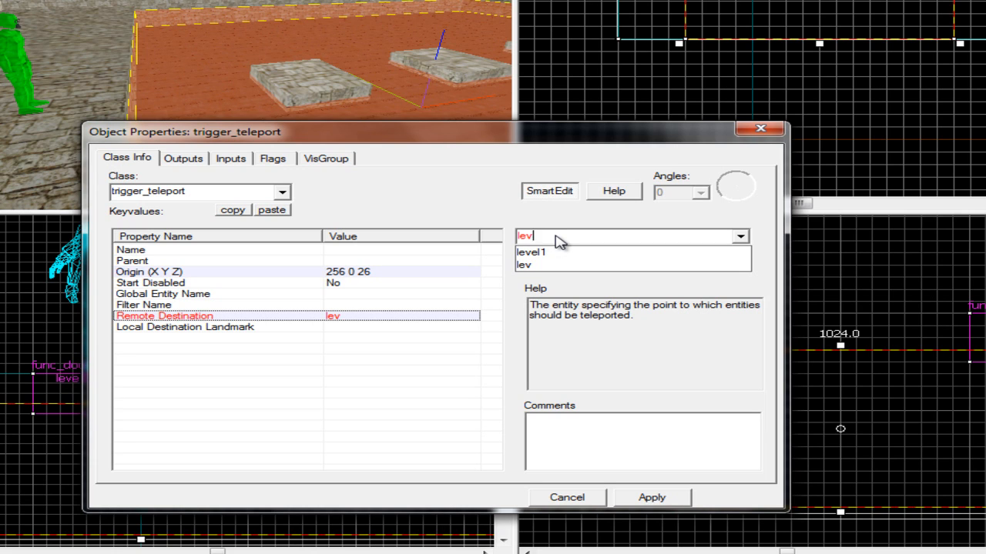
left_click(531, 252)
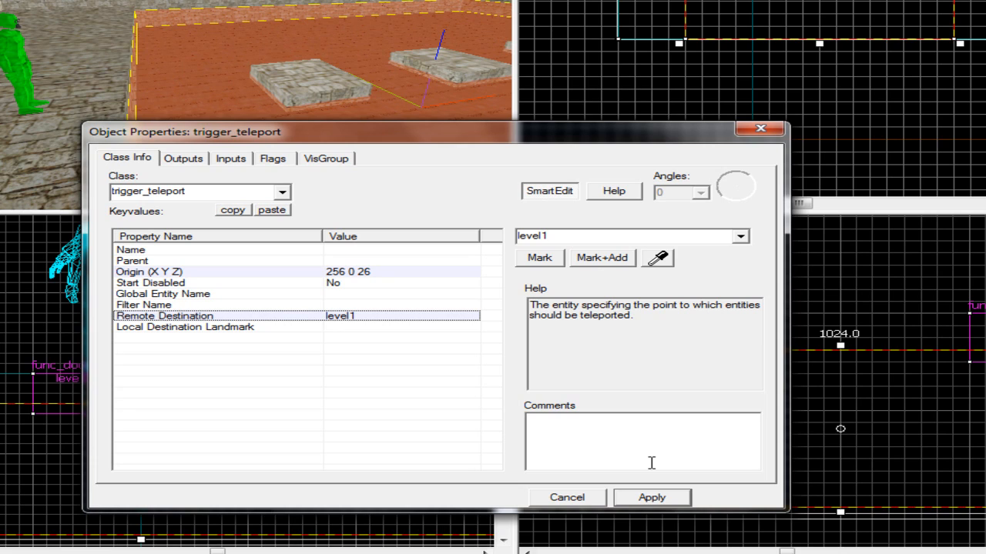
Set the teleport's flag options, then select the nearest func_door platform.
left_click(272, 158)
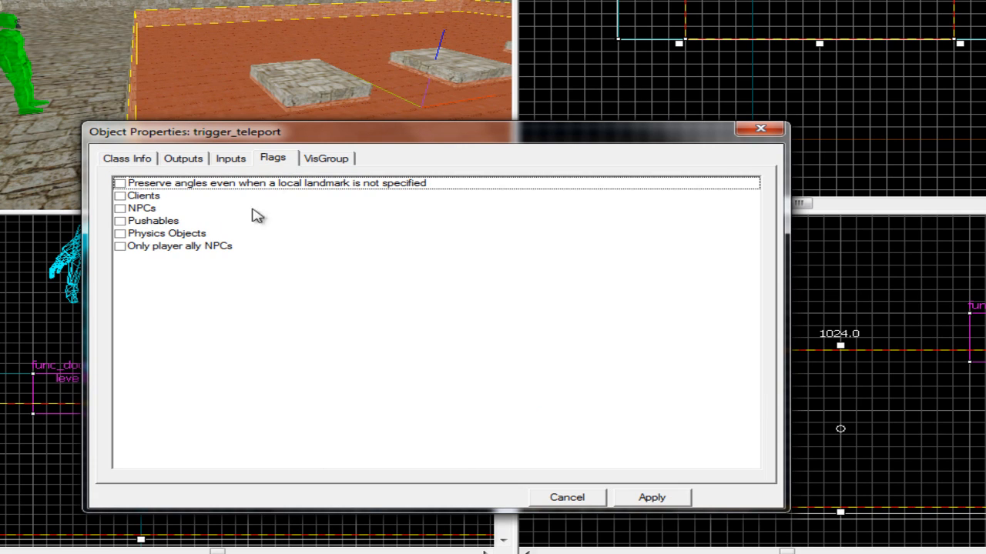
left_click(120, 196)
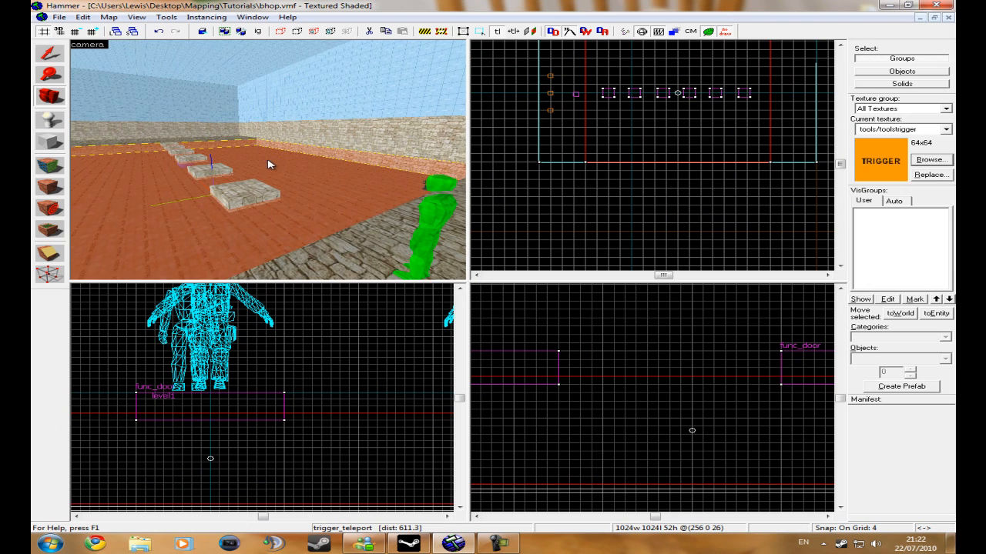
left_click(254, 196)
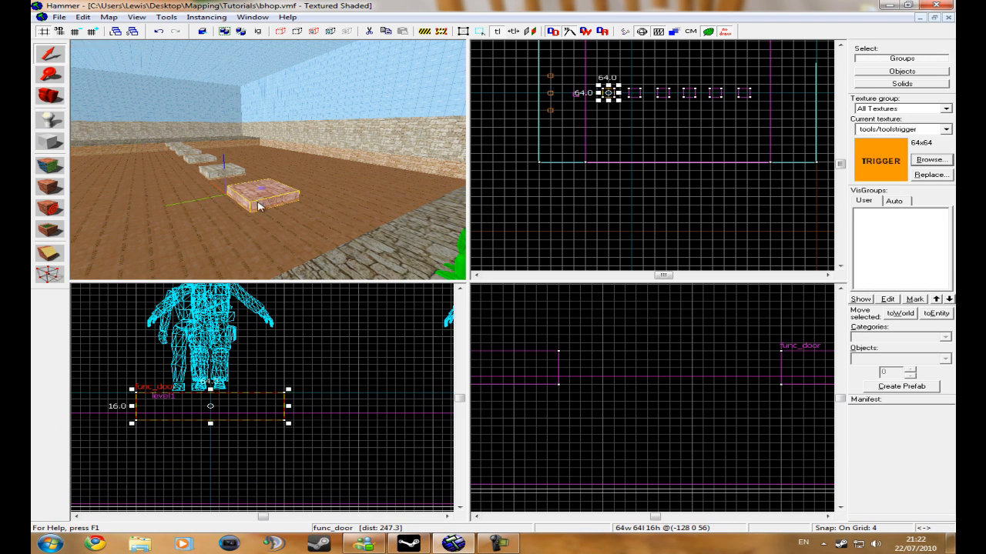